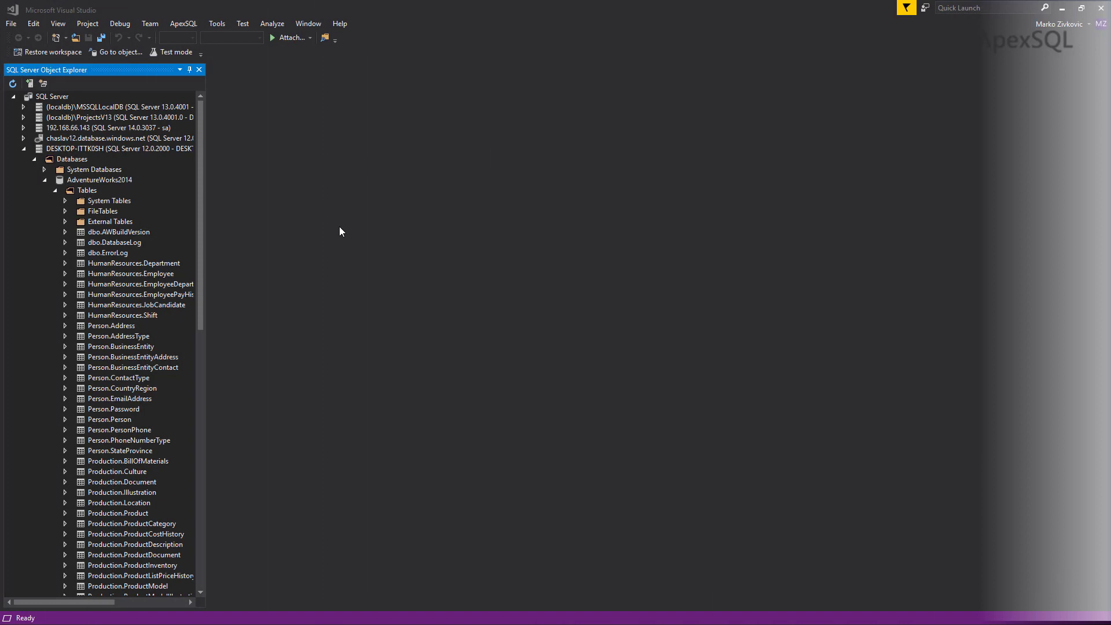
- Create a CRUD procedures script for the AdventureWorks2014 Person.ContactType table
left_click(100, 180)
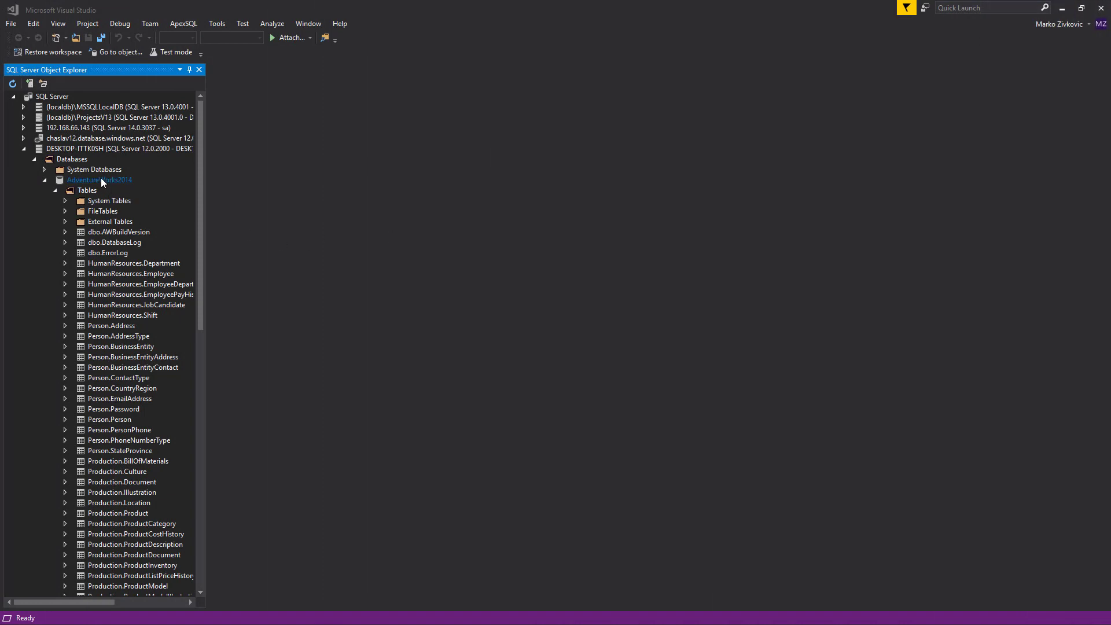
left_click(118, 378)
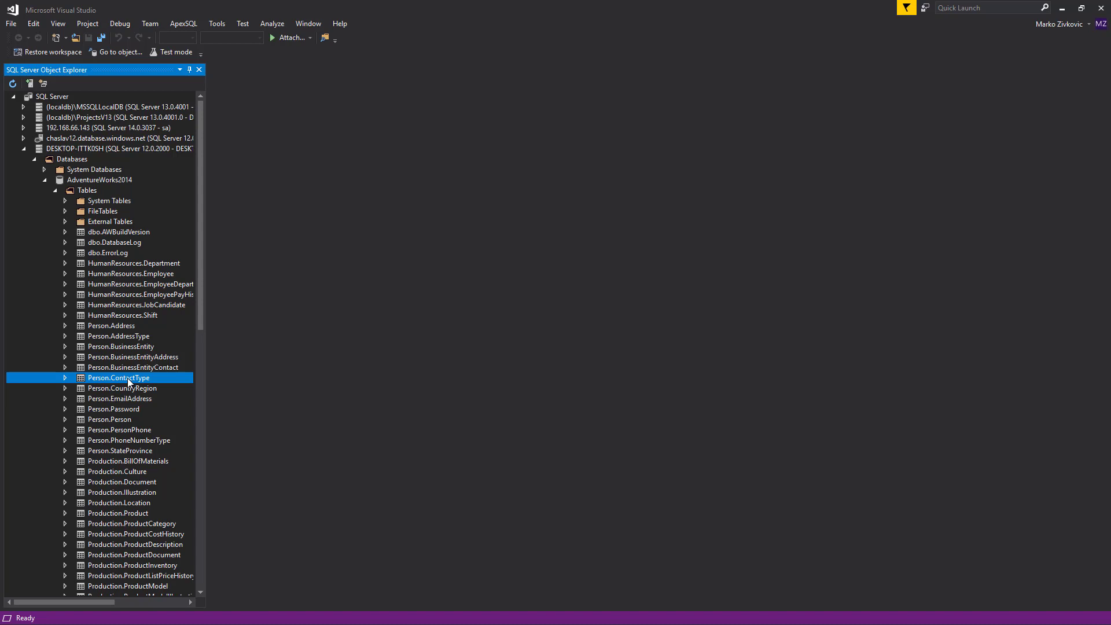
right_click(118, 378)
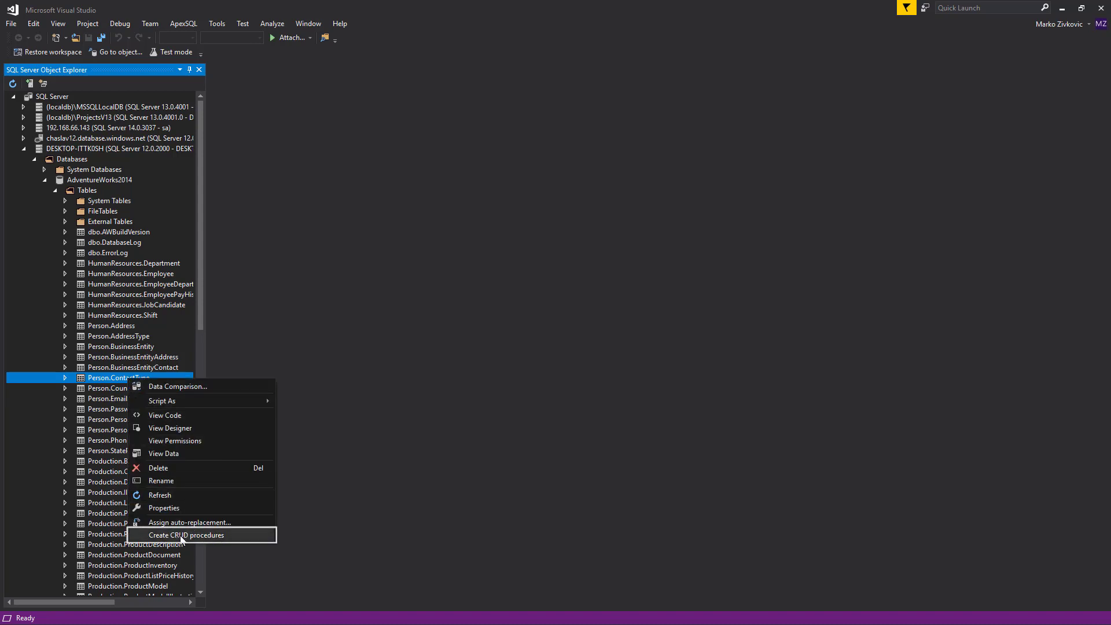
left_click(188, 535)
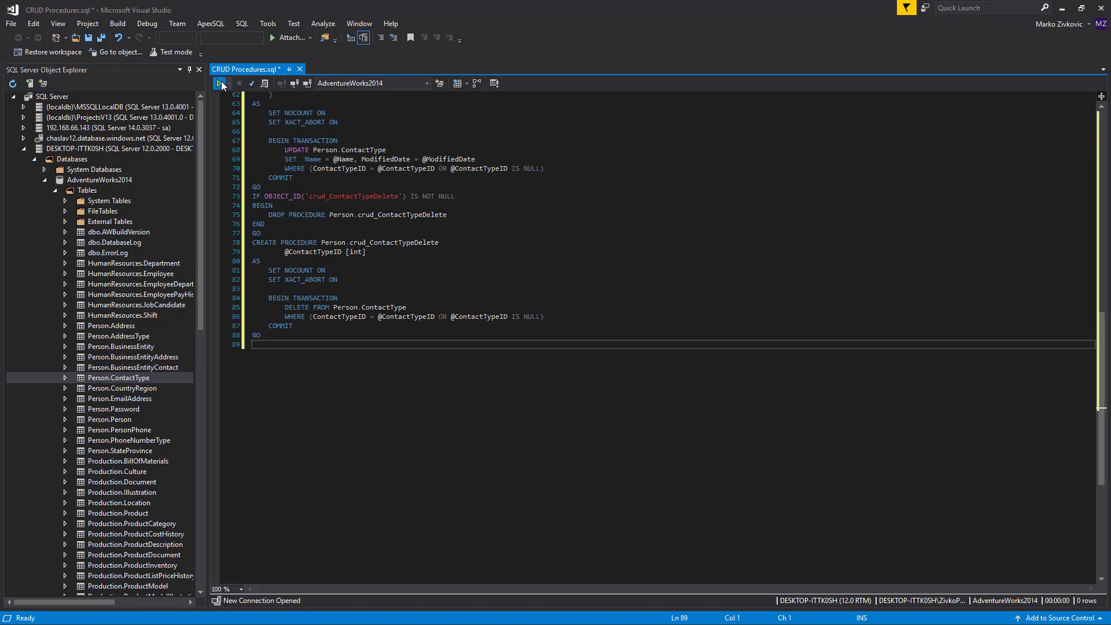
- Execute the ContactType CRUD script and list the database's stored procedures
left_click(219, 83)
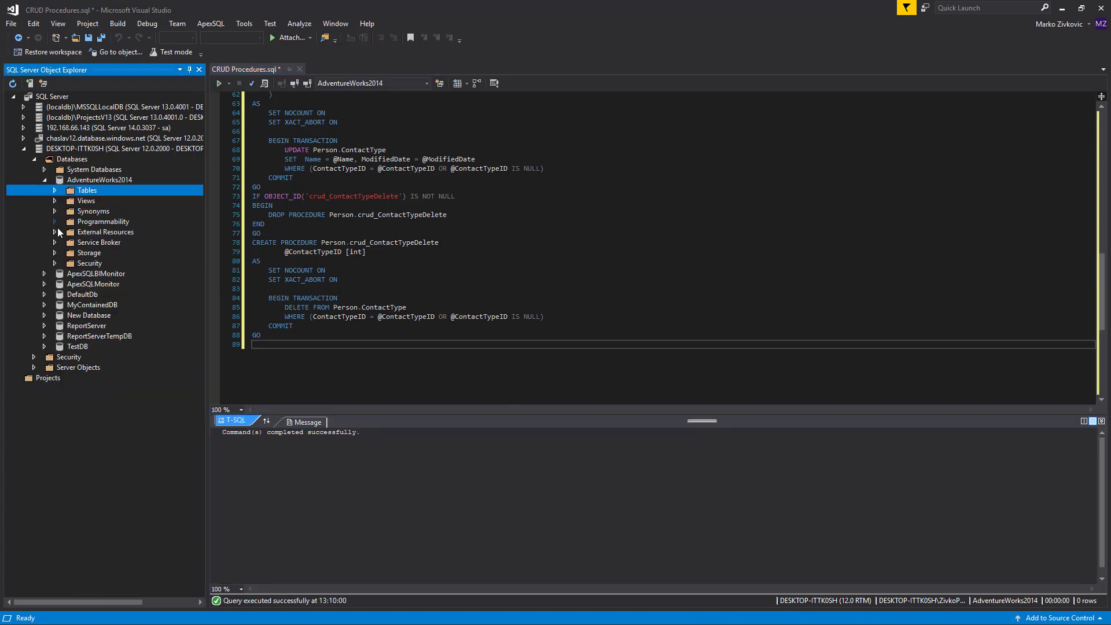
left_click(55, 221)
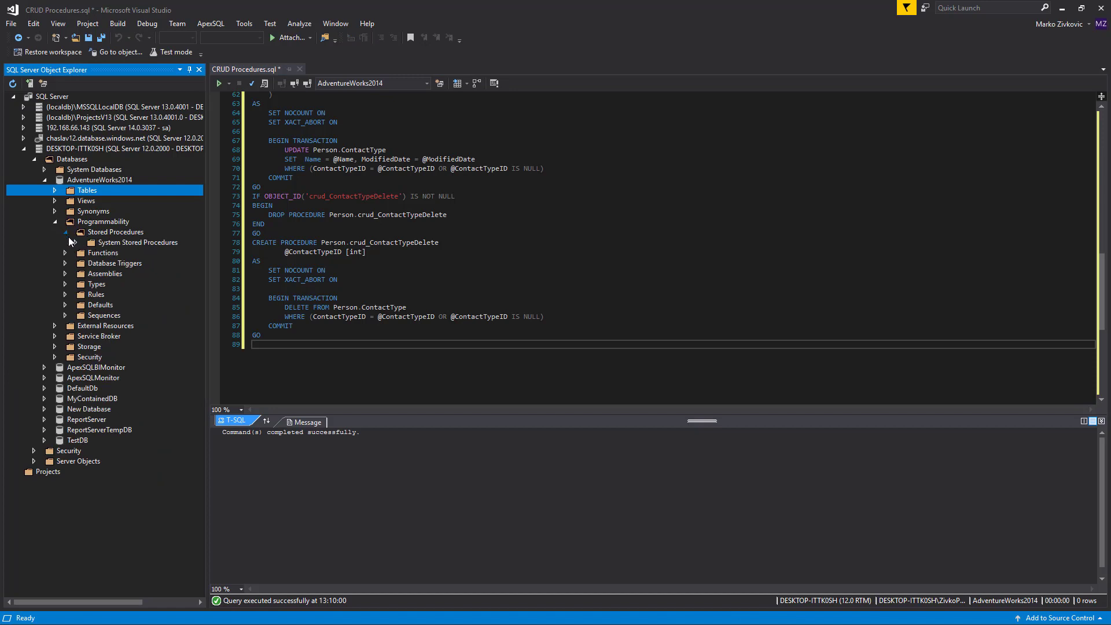
left_click(64, 232)
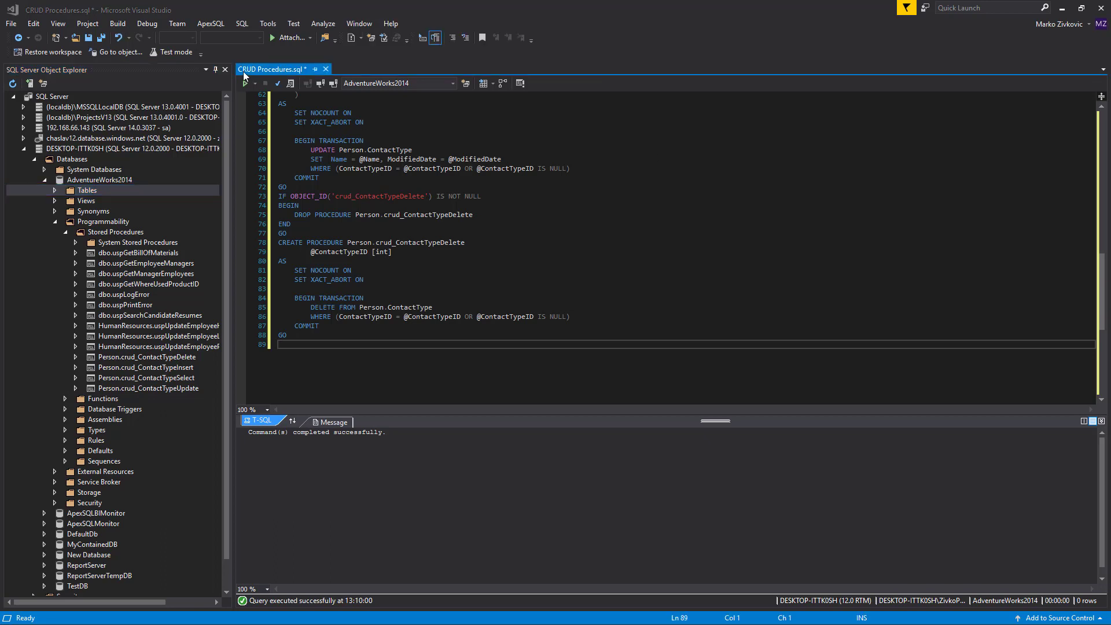
- Browse ApexSQL Complete's Insert, Delete and Select CRUD templates, selecting ColumnList in Select
left_click(209, 23)
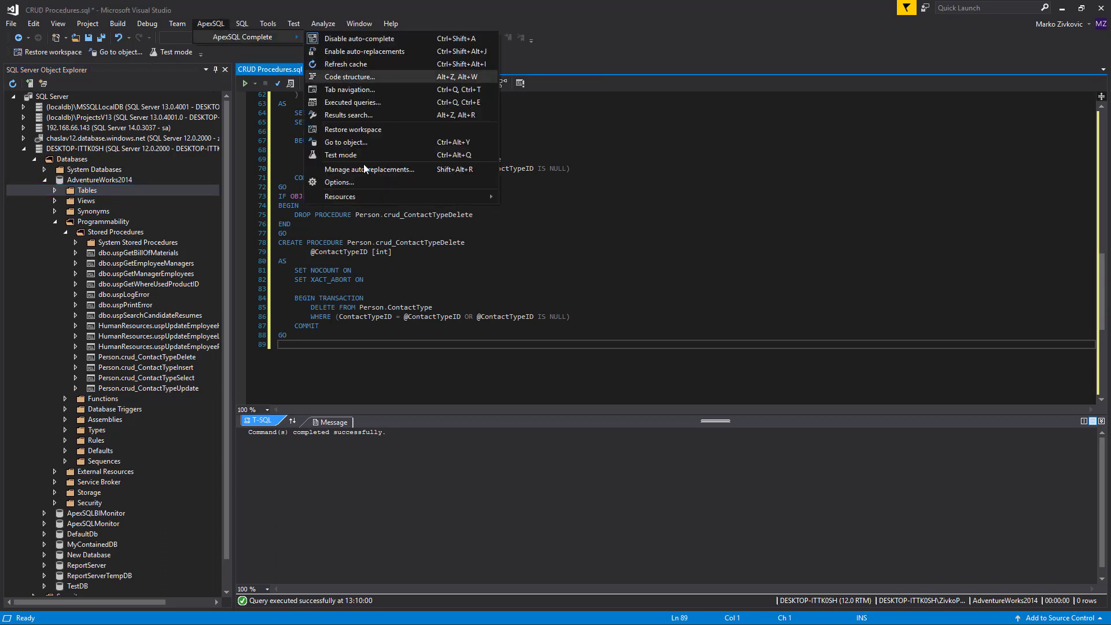
left_click(339, 183)
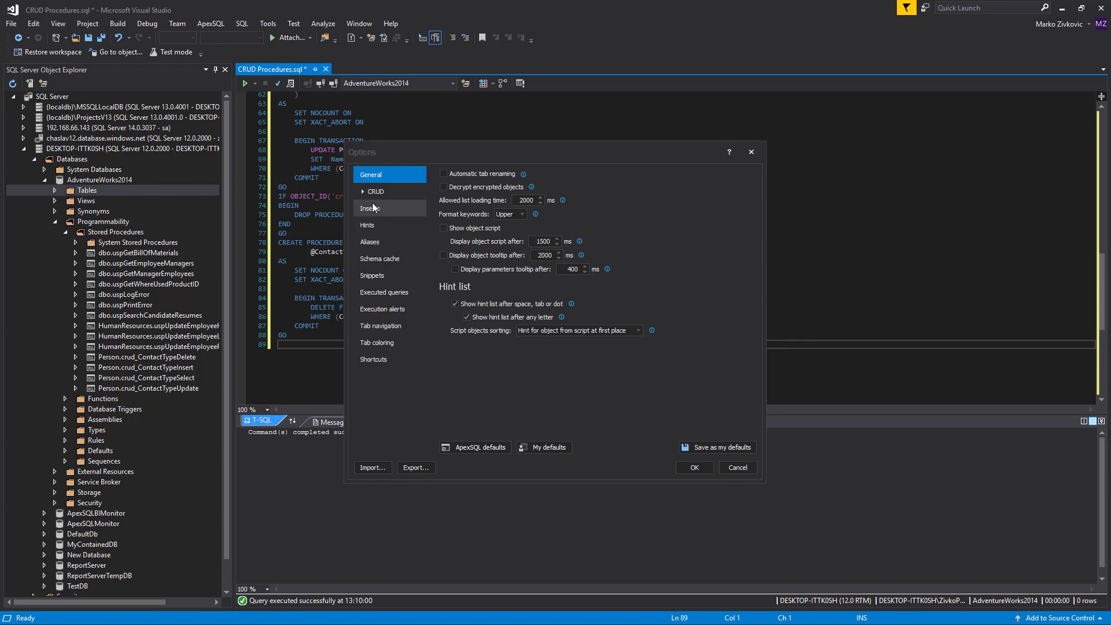
left_click(375, 192)
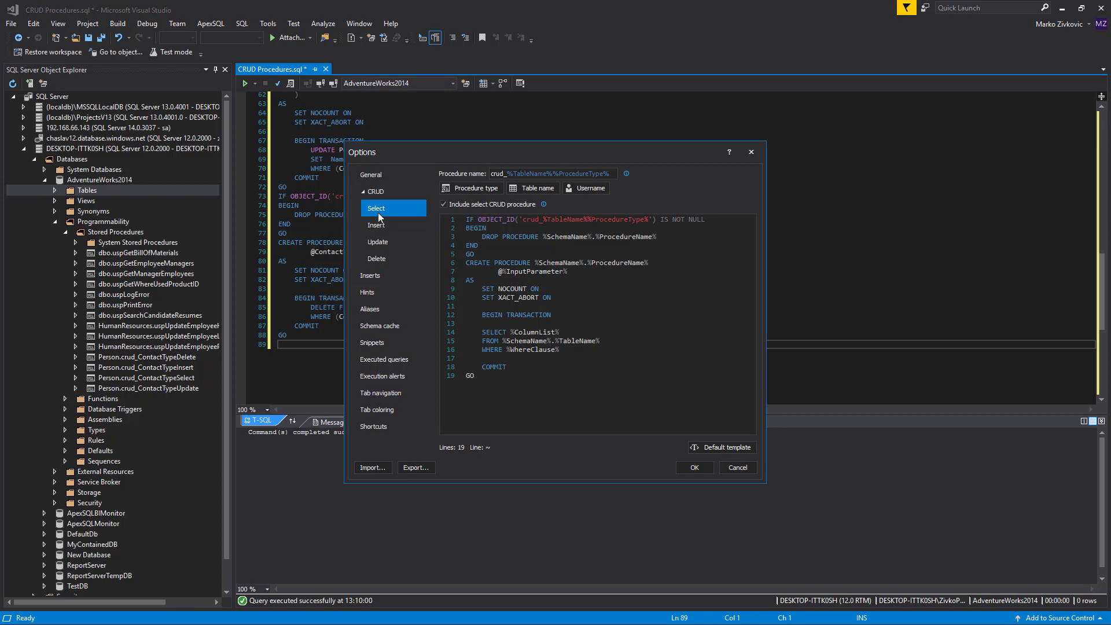
left_click(376, 225)
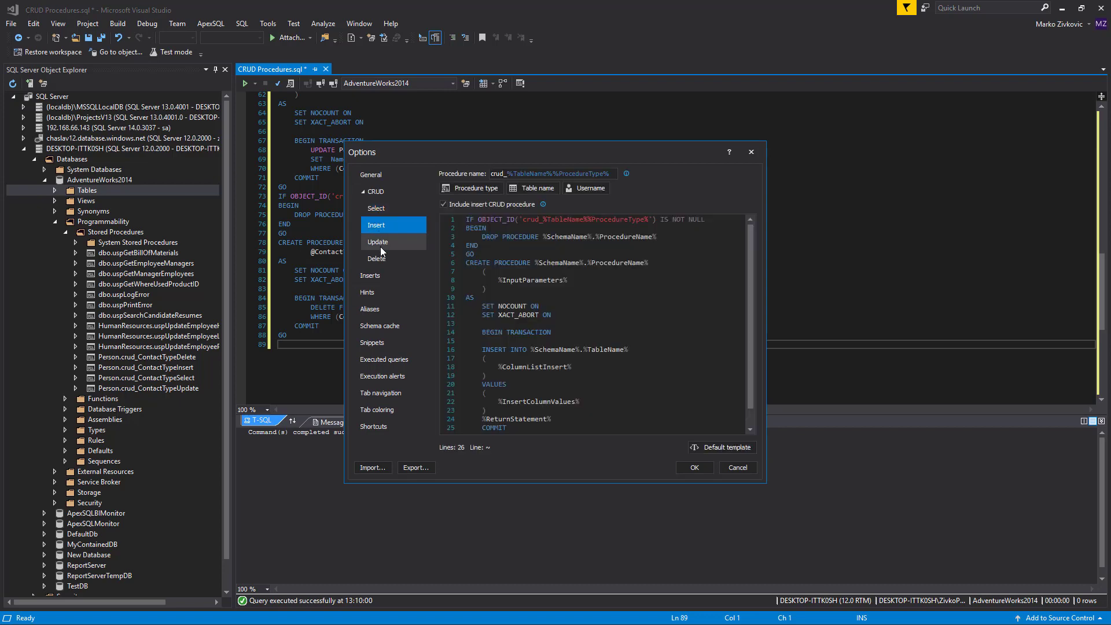
left_click(377, 258)
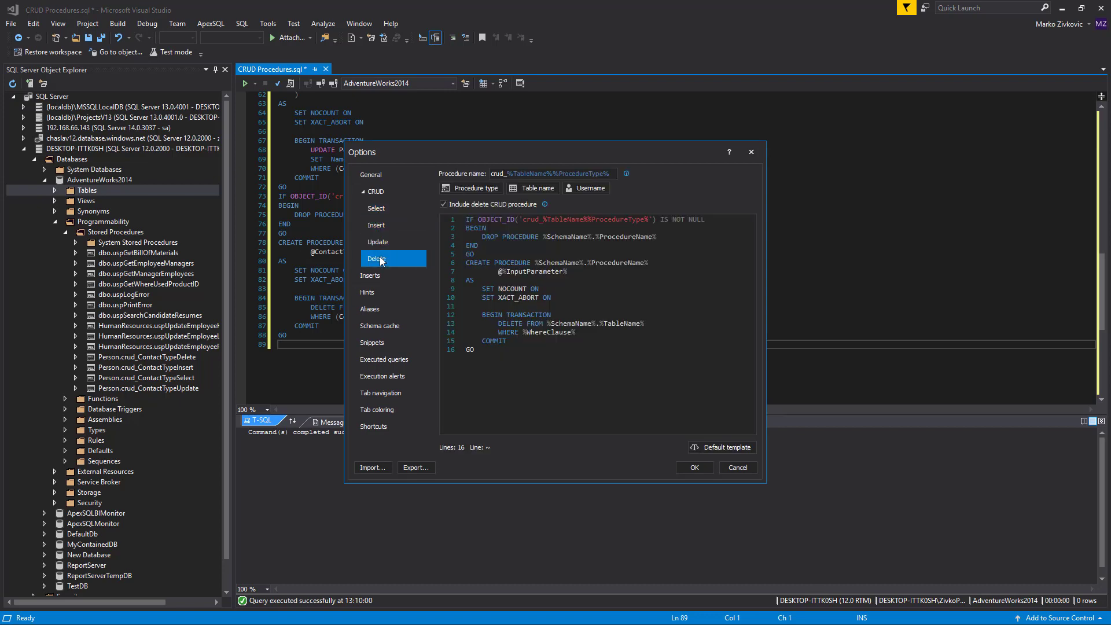
left_click(376, 208)
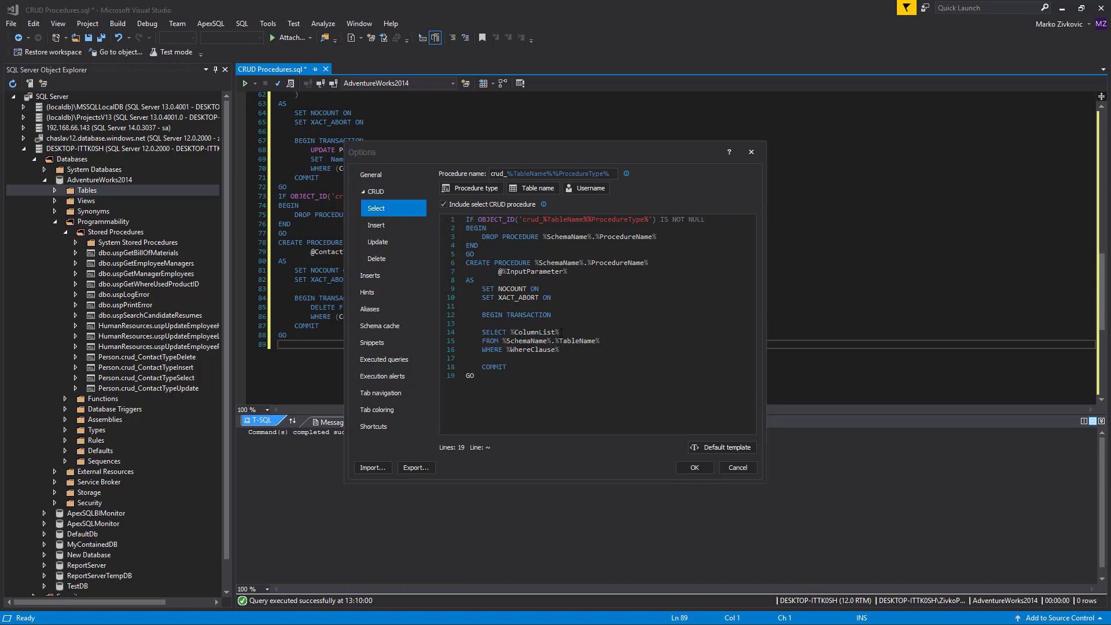
double_click(536, 332)
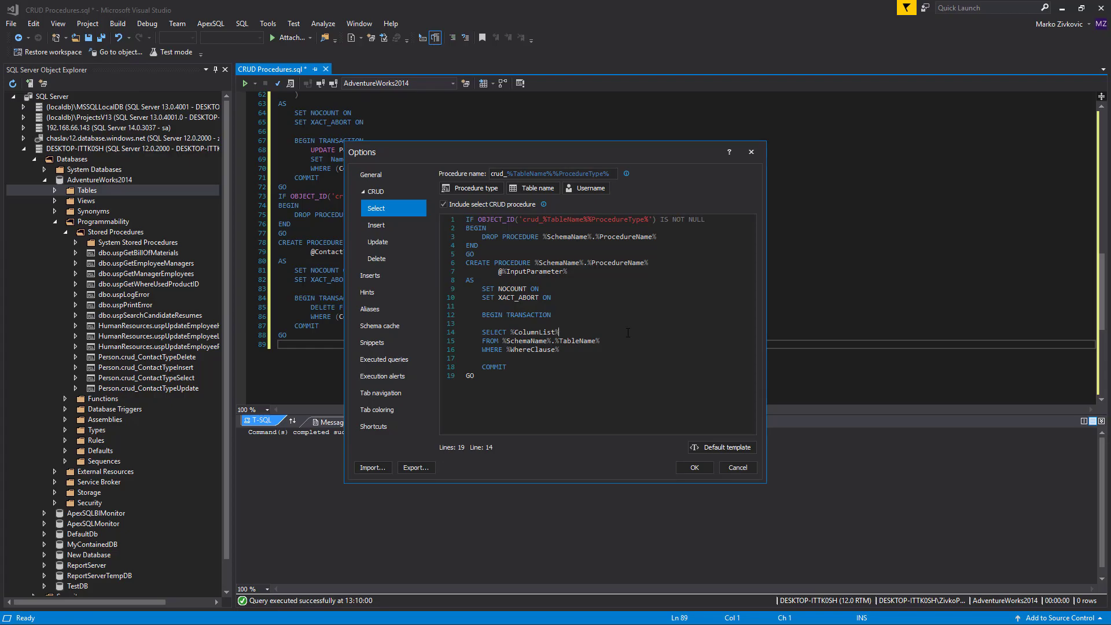
- Add the %InputParameter% variable to the Select template via the % hint list
type("%InputParameter%")
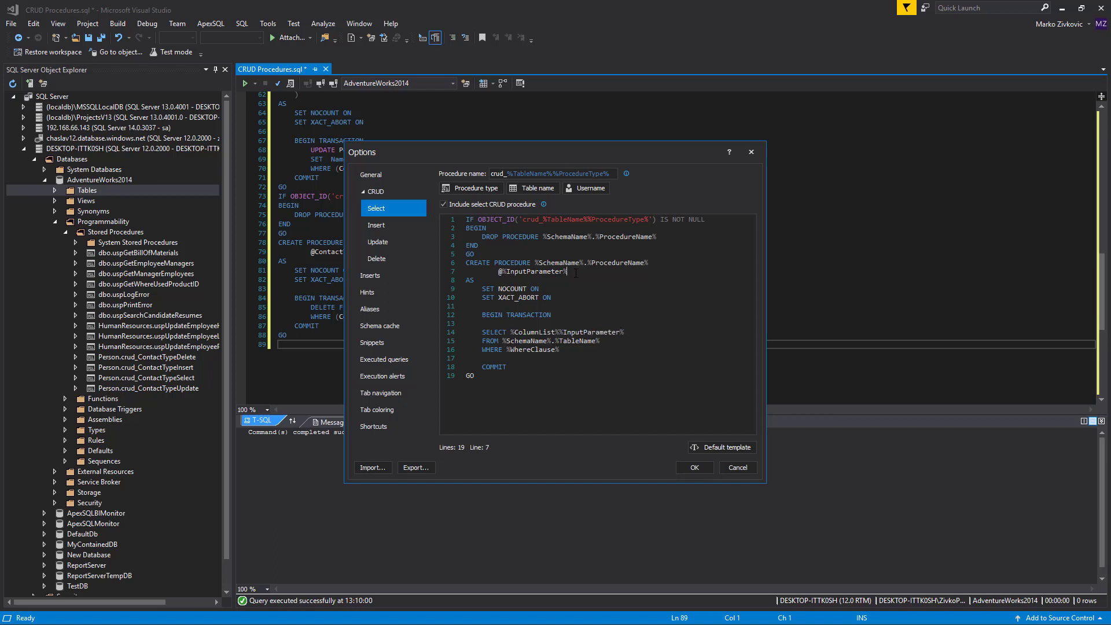
left_click(567, 271)
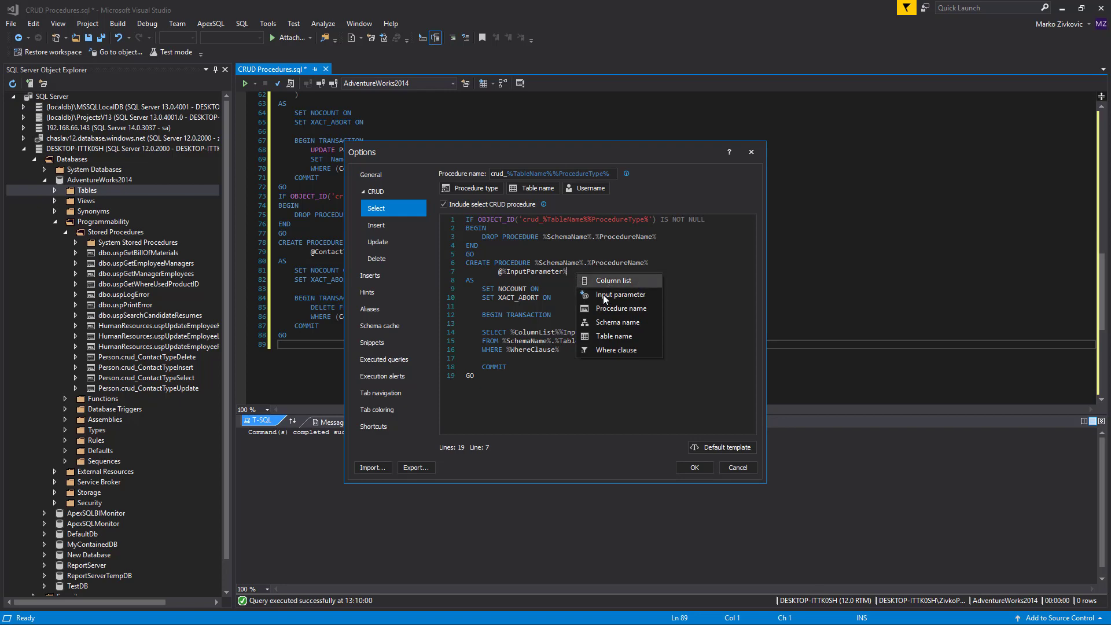
mouse_move(621, 294)
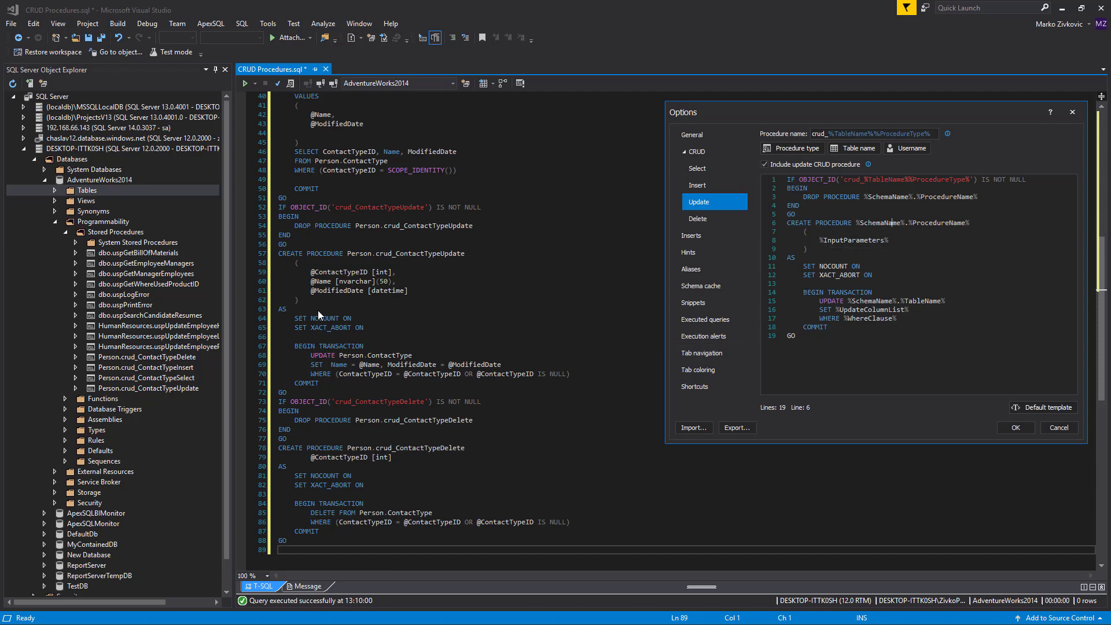
mouse_move(492, 324)
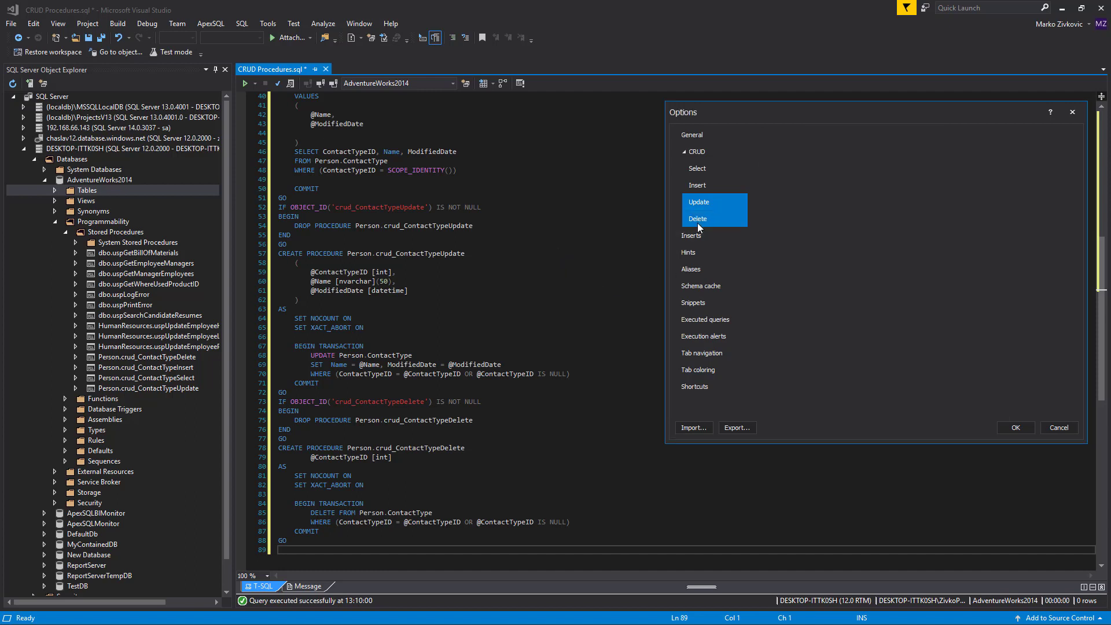
left_click(697, 218)
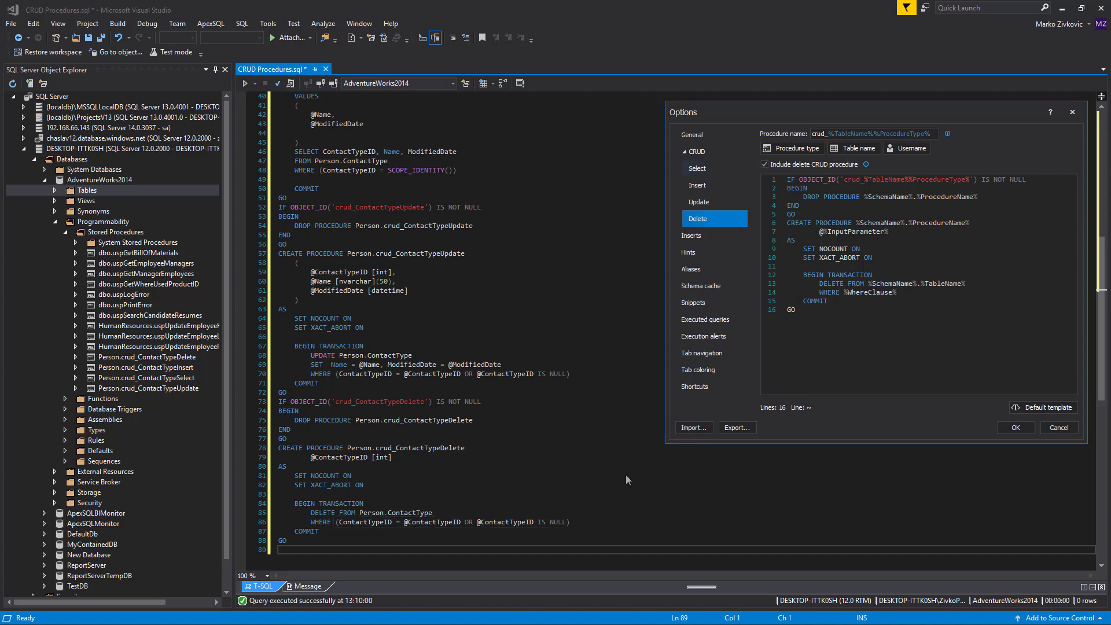
left_click(697, 167)
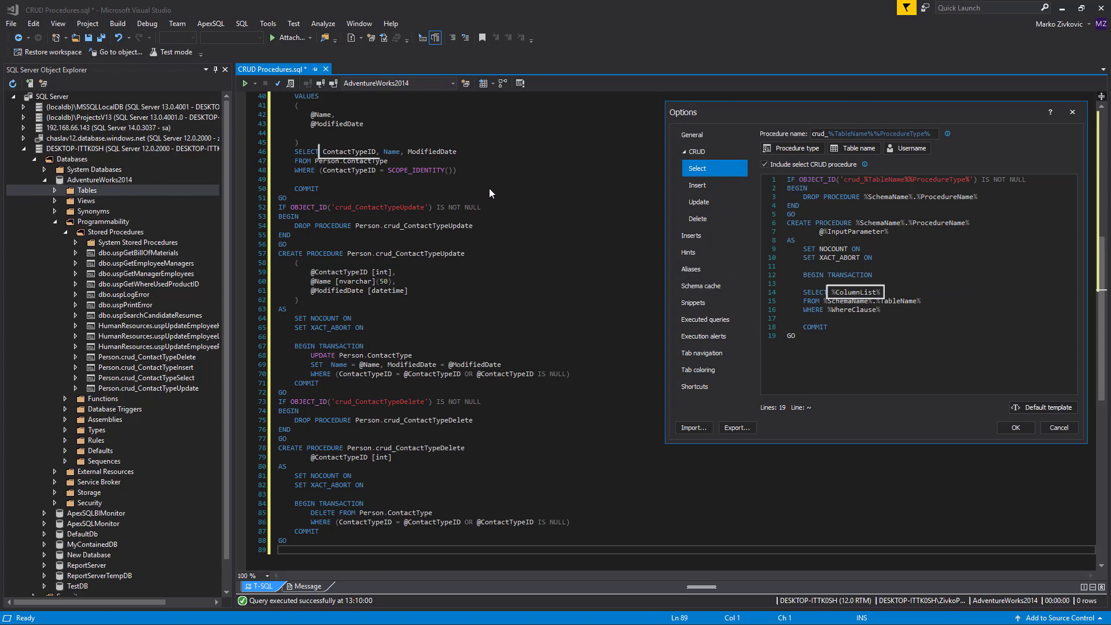
left_click(697, 188)
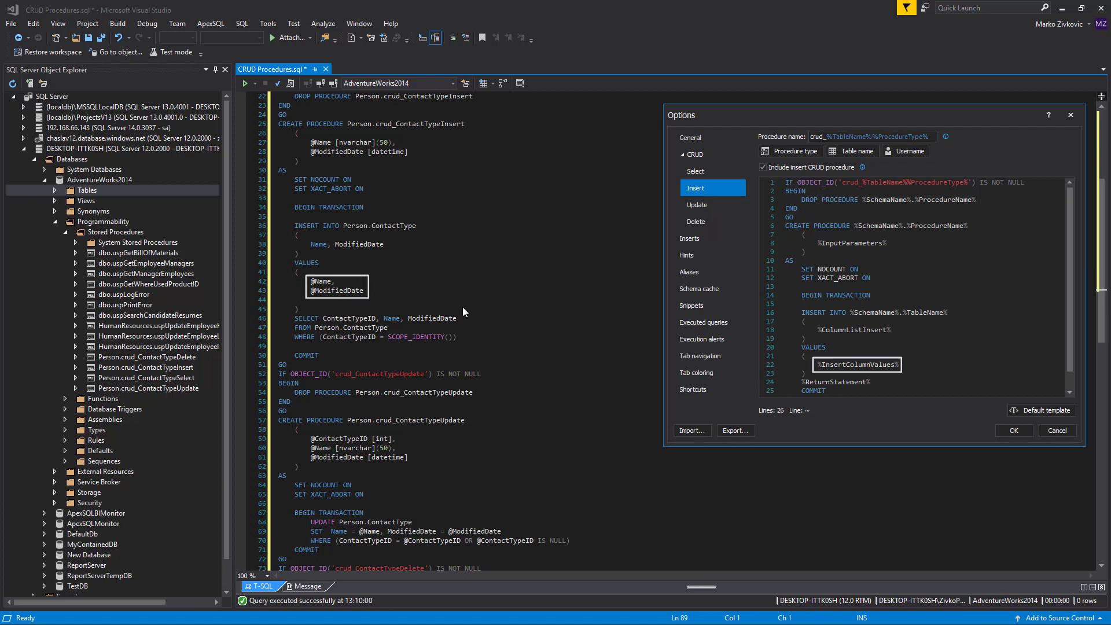
mouse_move(662, 237)
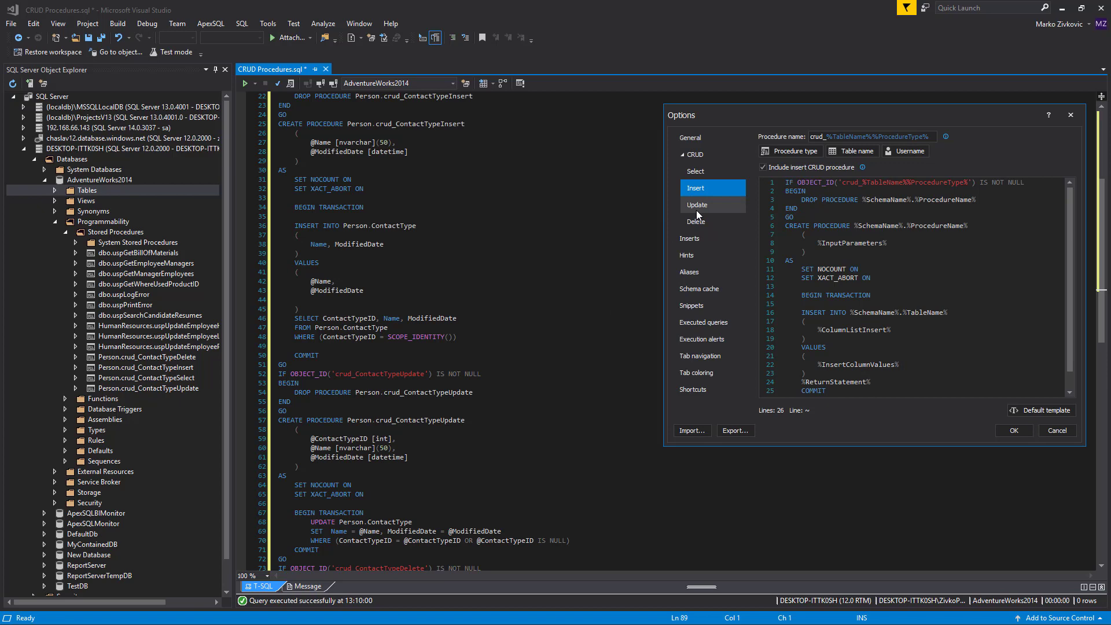
left_click(697, 204)
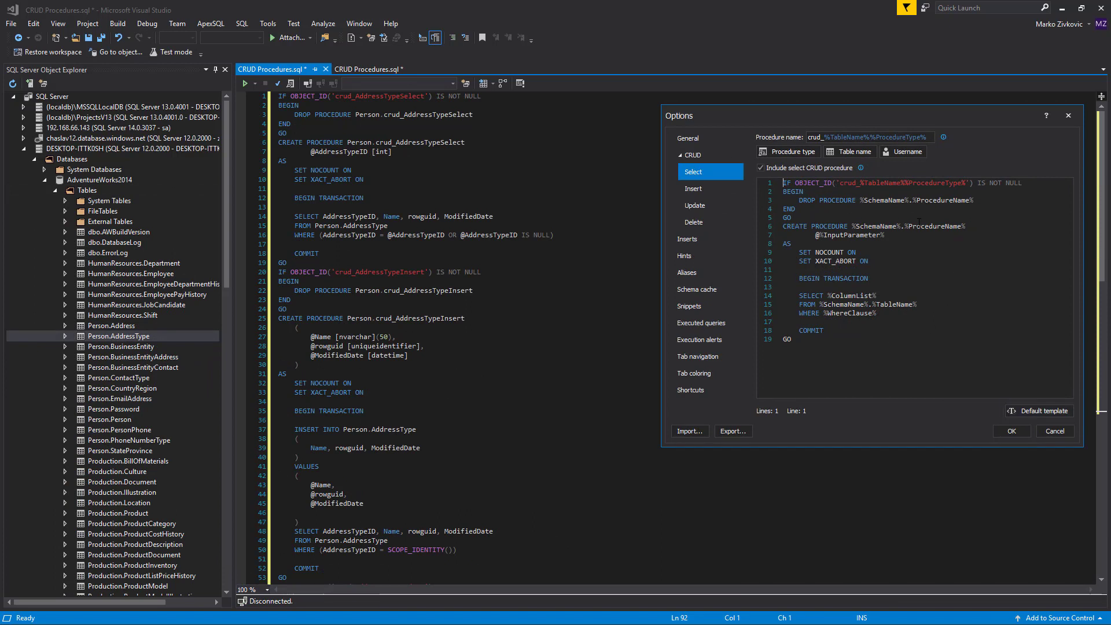
mouse_move(756, 278)
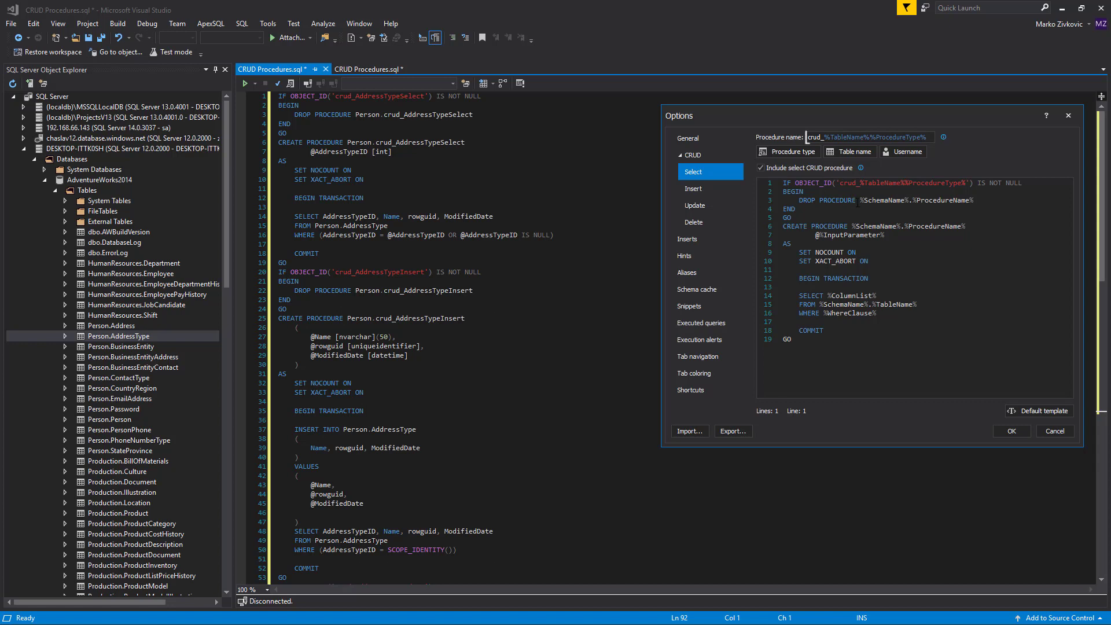
- Replace the Select procedure name with Select_all_data and confirm with OK
double_click(846, 136)
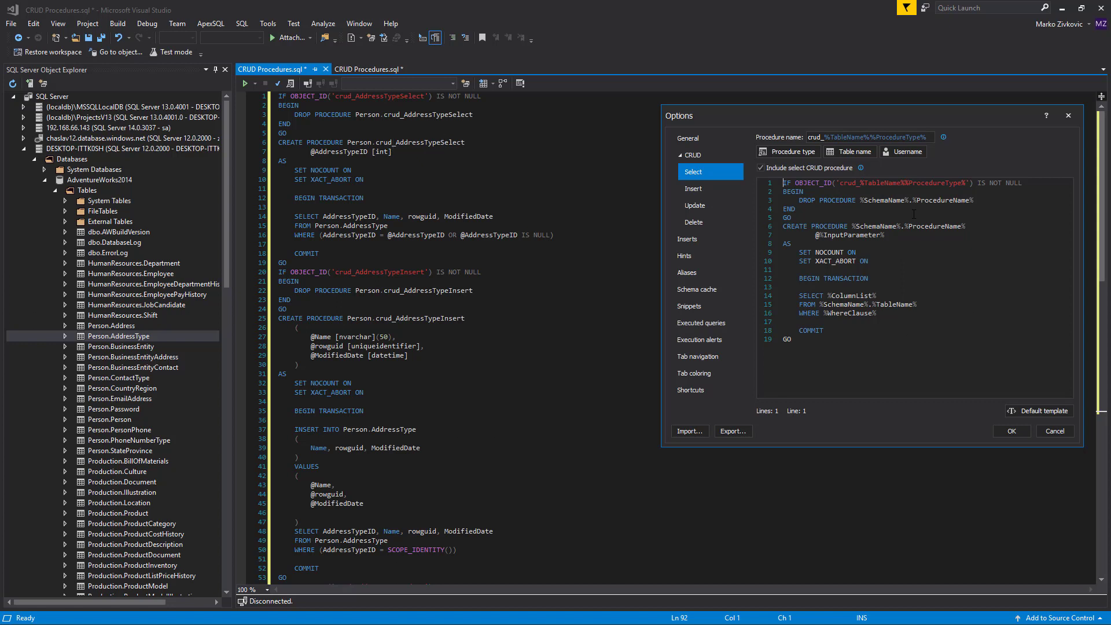
double_click(900, 137)
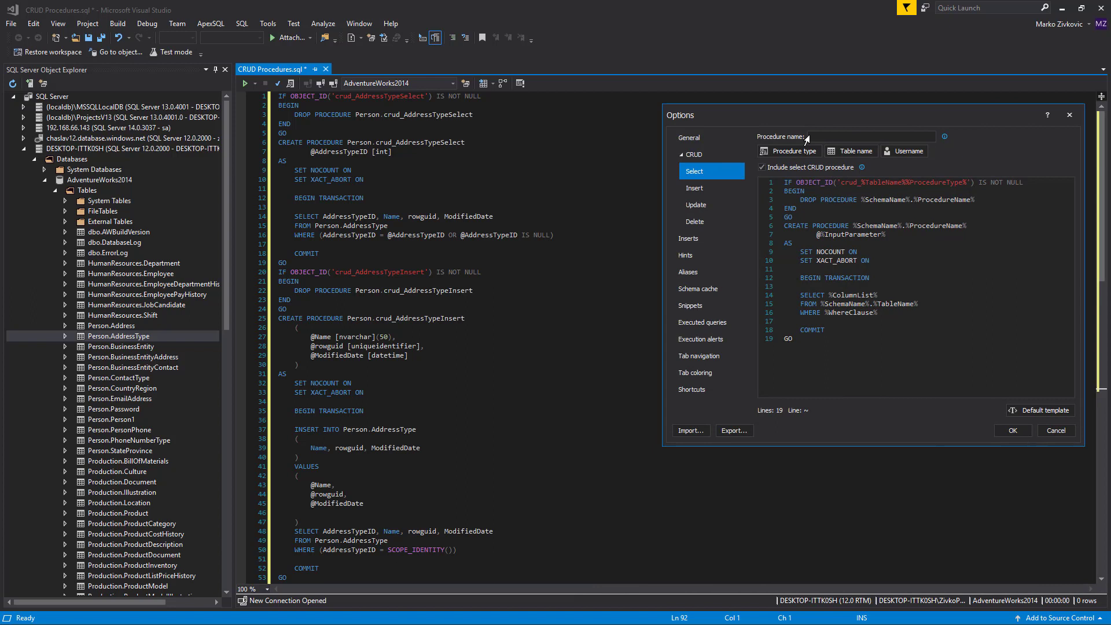
type("Select_a")
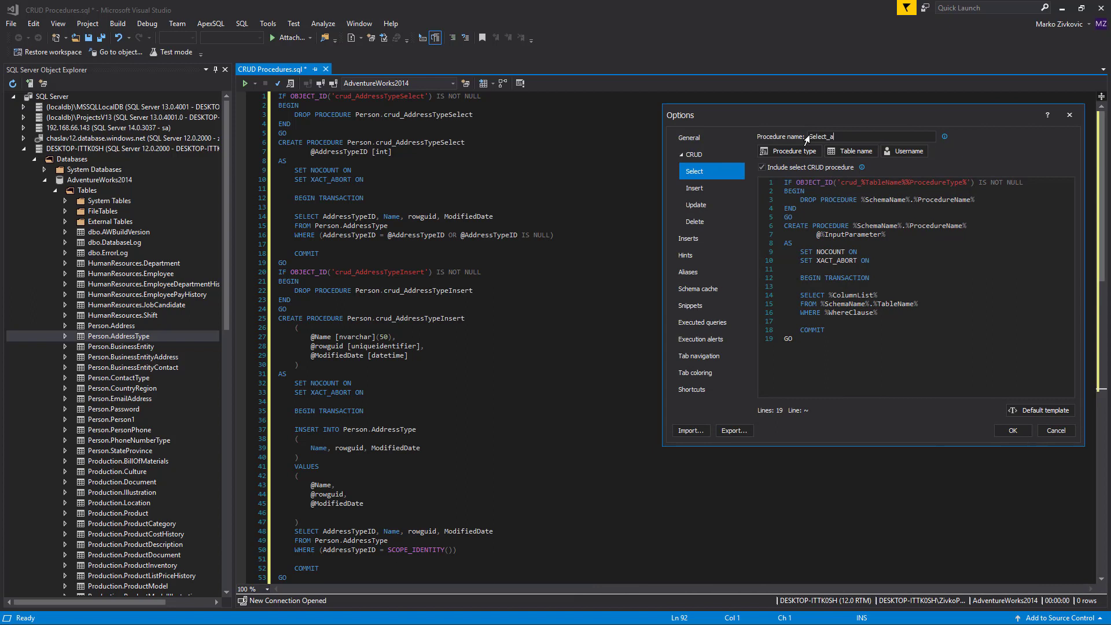
type("ll_data")
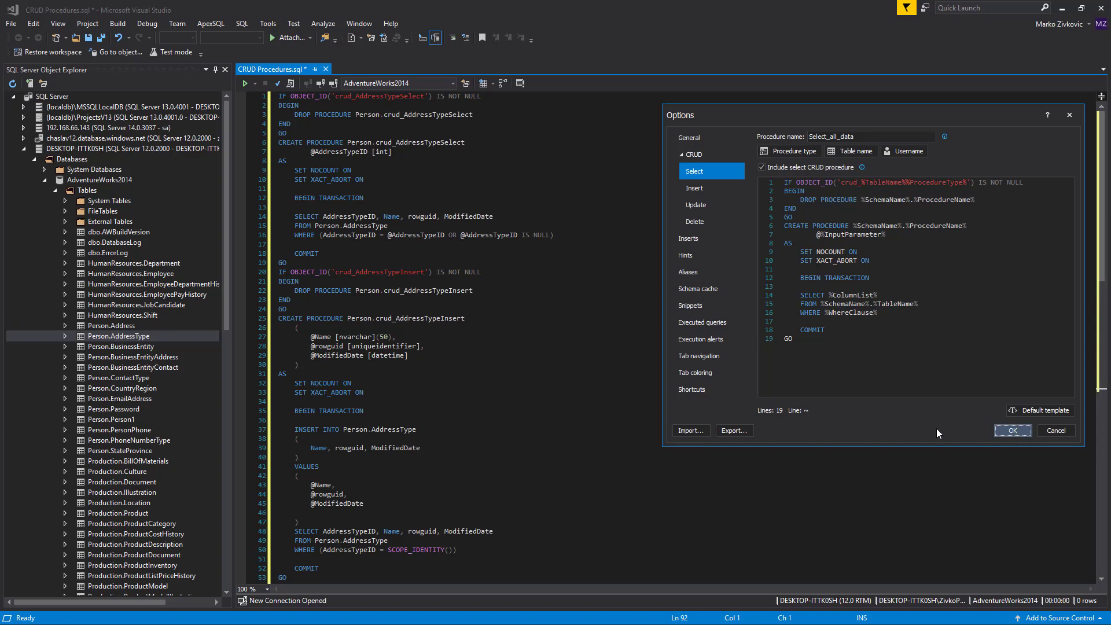
left_click(1010, 430)
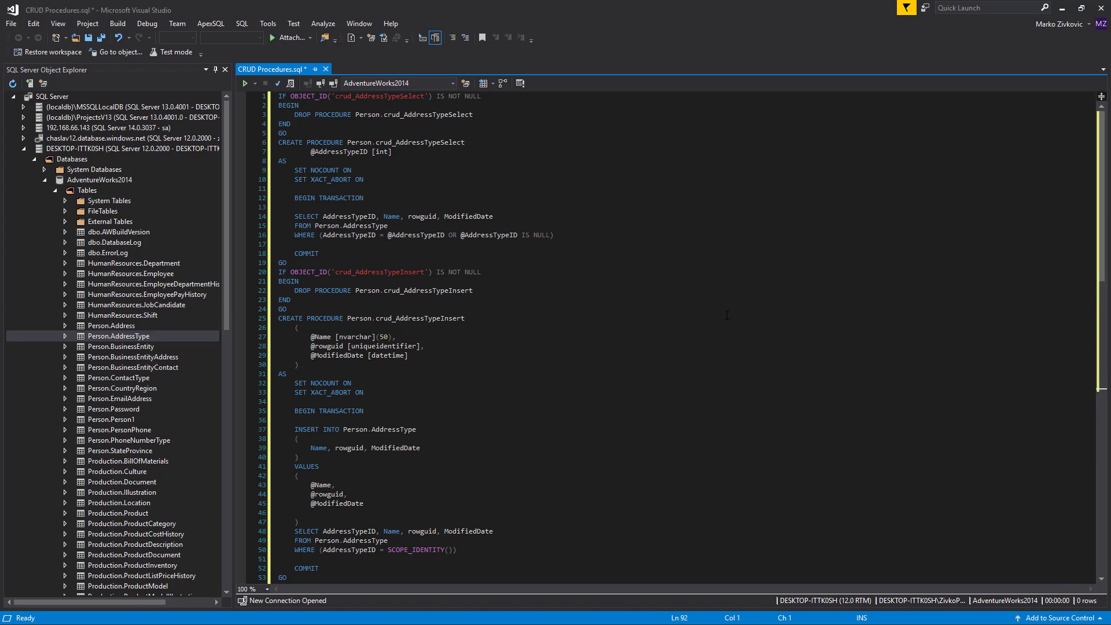
mouse_move(160, 391)
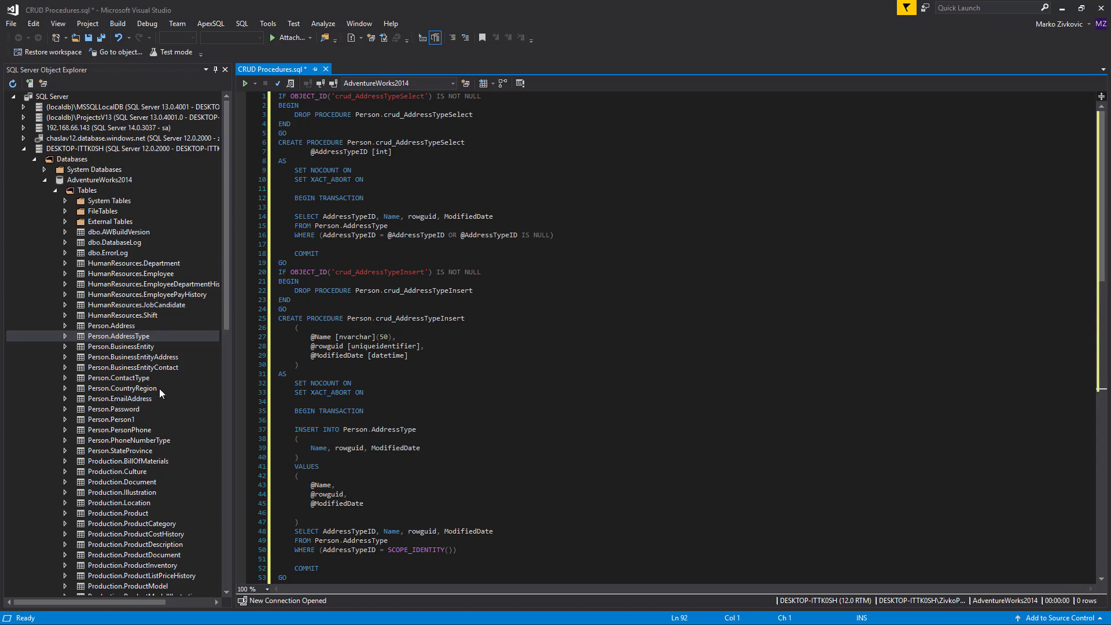
- Create CRUD procedures for the Person.EmailAddress table from Object Explorer
left_click(120, 398)
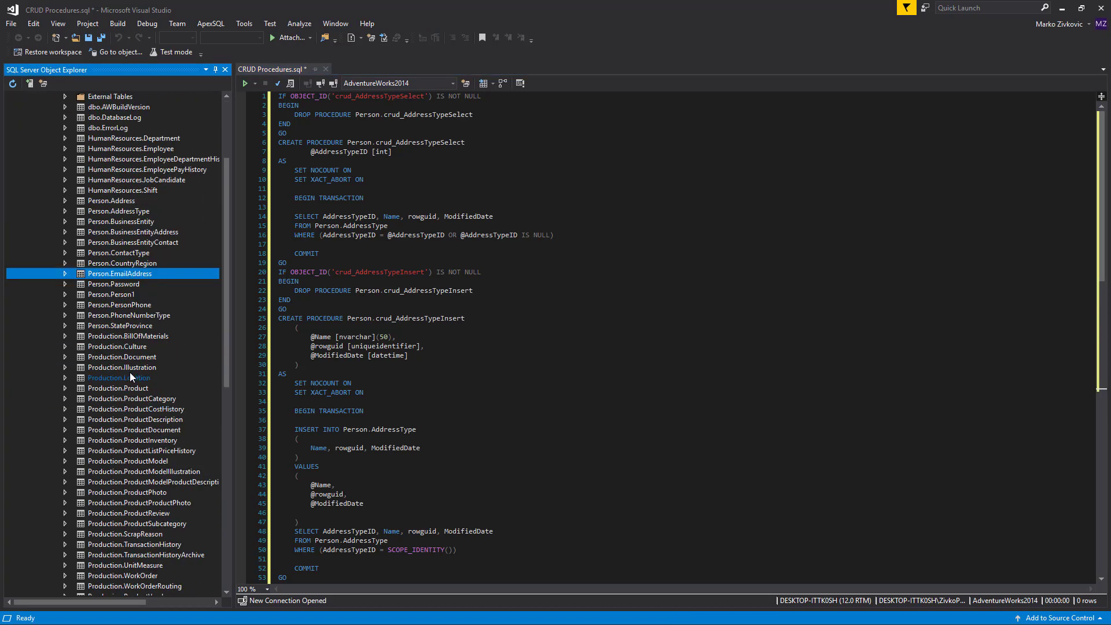
right_click(120, 273)
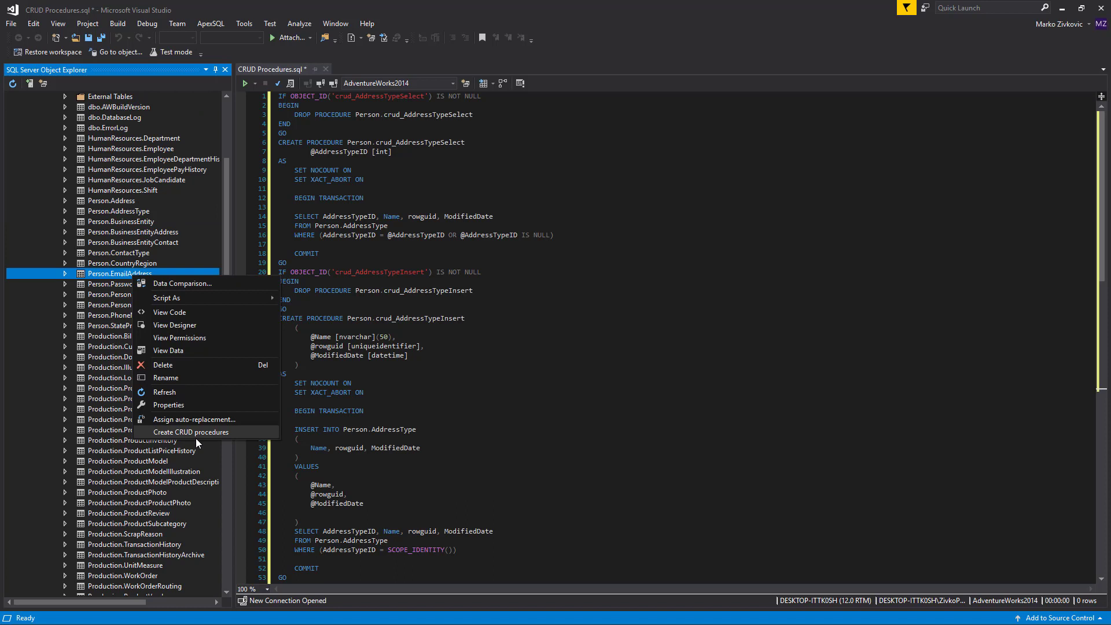
left_click(191, 432)
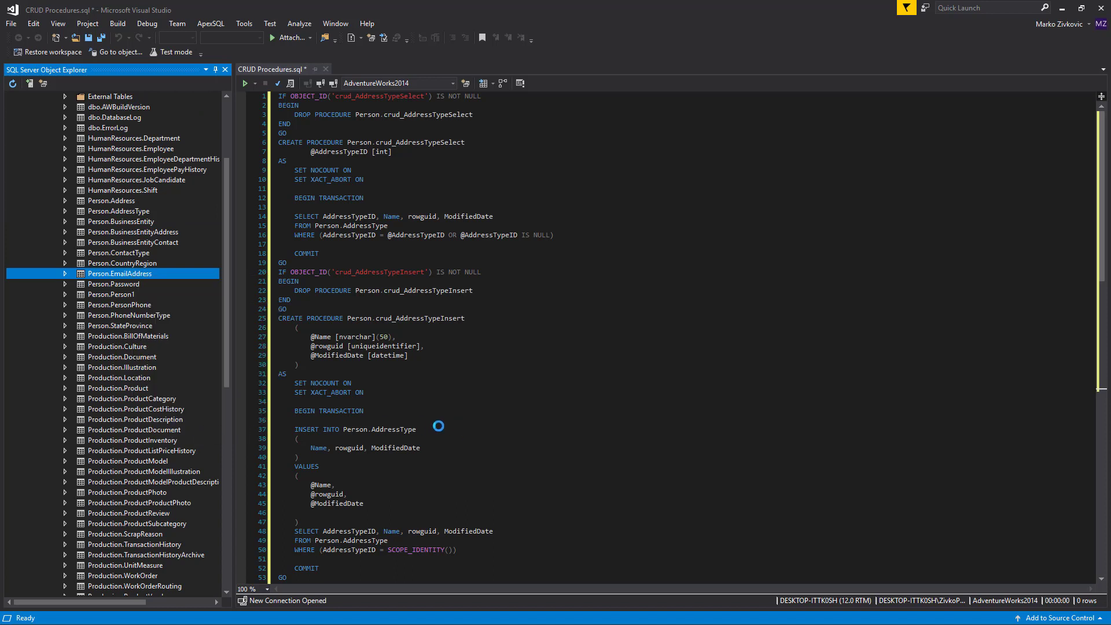
mouse_move(461, 412)
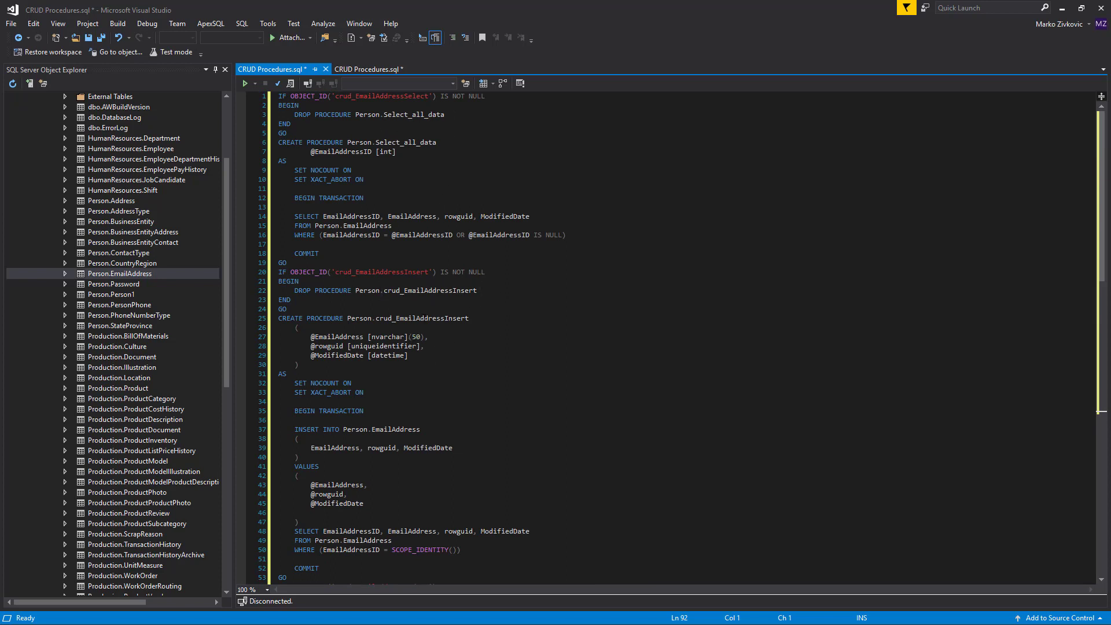
- Execute the EmailAddress script and reveal Person.Select_all_data among stored procedures
left_click(244, 84)
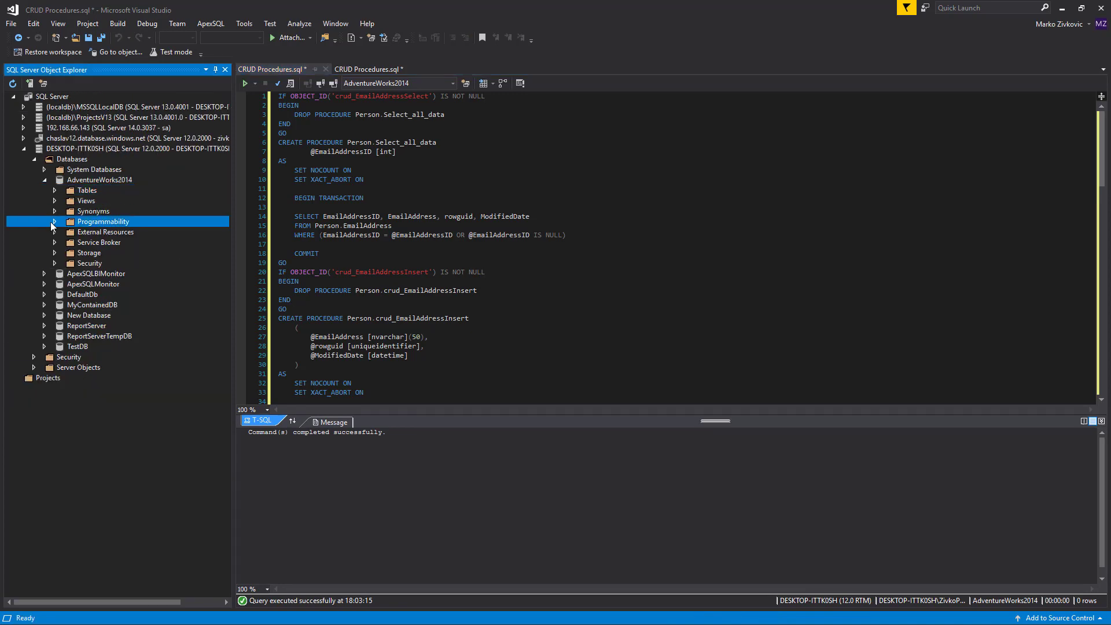
left_click(54, 221)
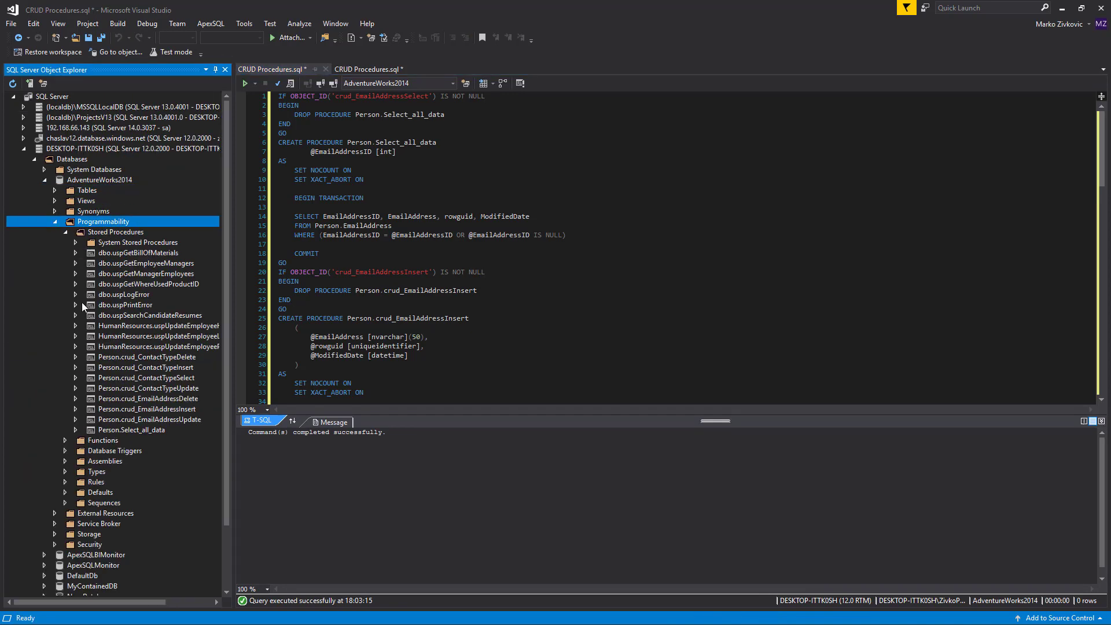
left_click(132, 429)
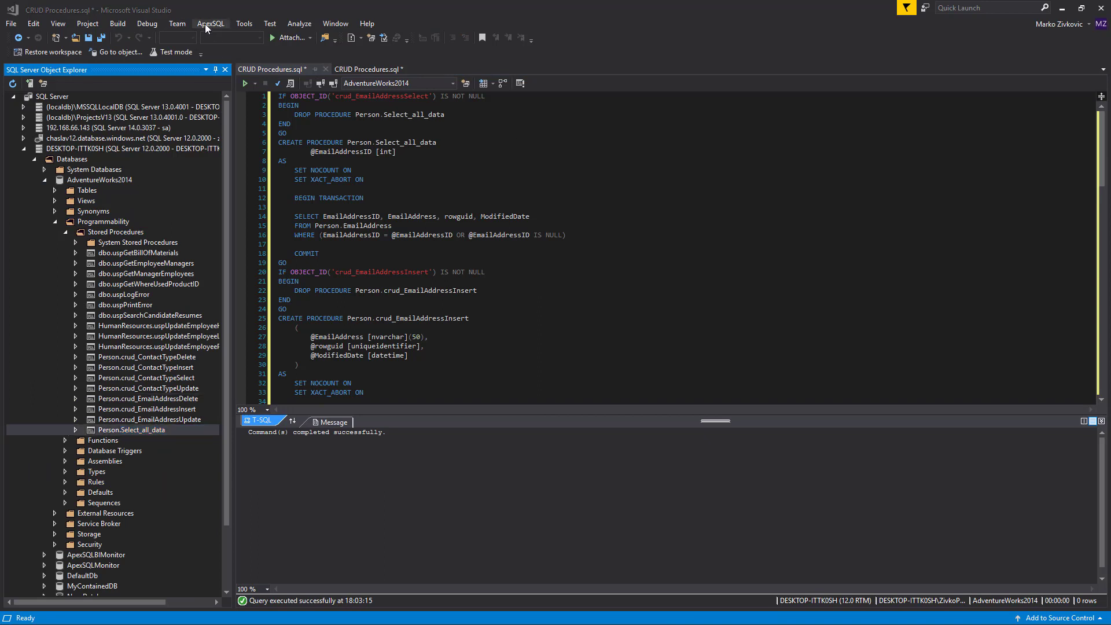
- Uncheck Include select CRUD procedure in ApexSQL Complete options, then select Person.Address
left_click(210, 23)
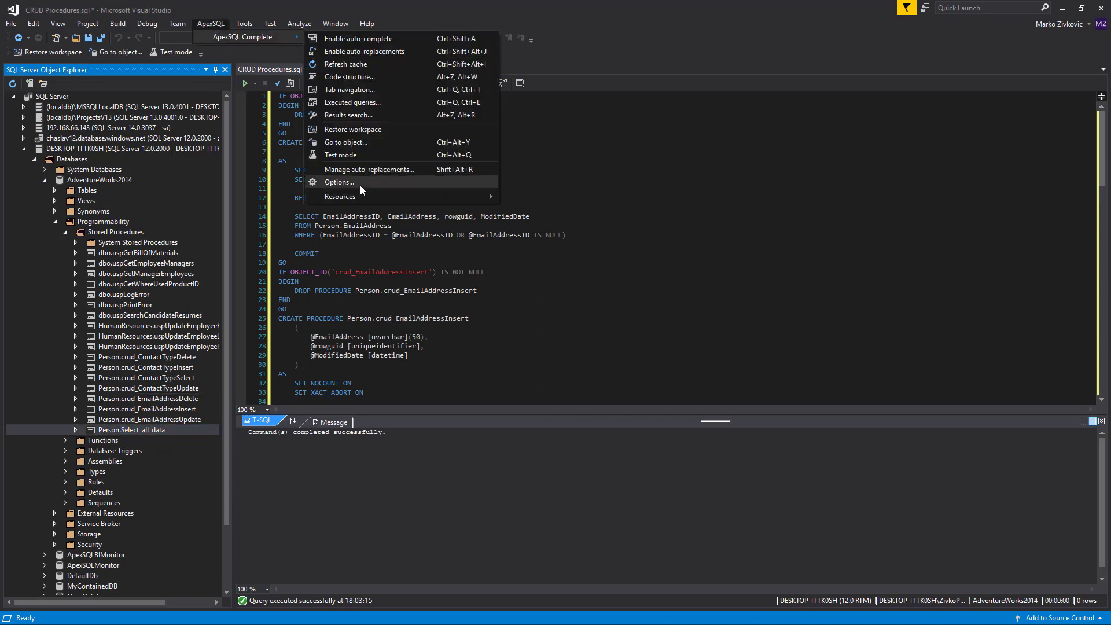
left_click(339, 183)
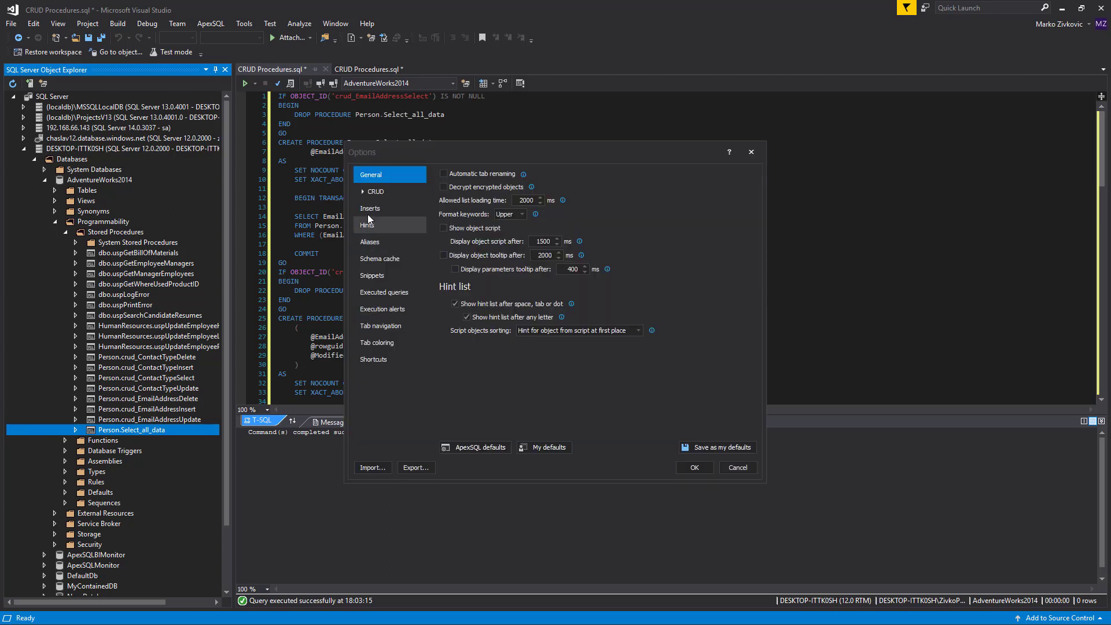
left_click(374, 192)
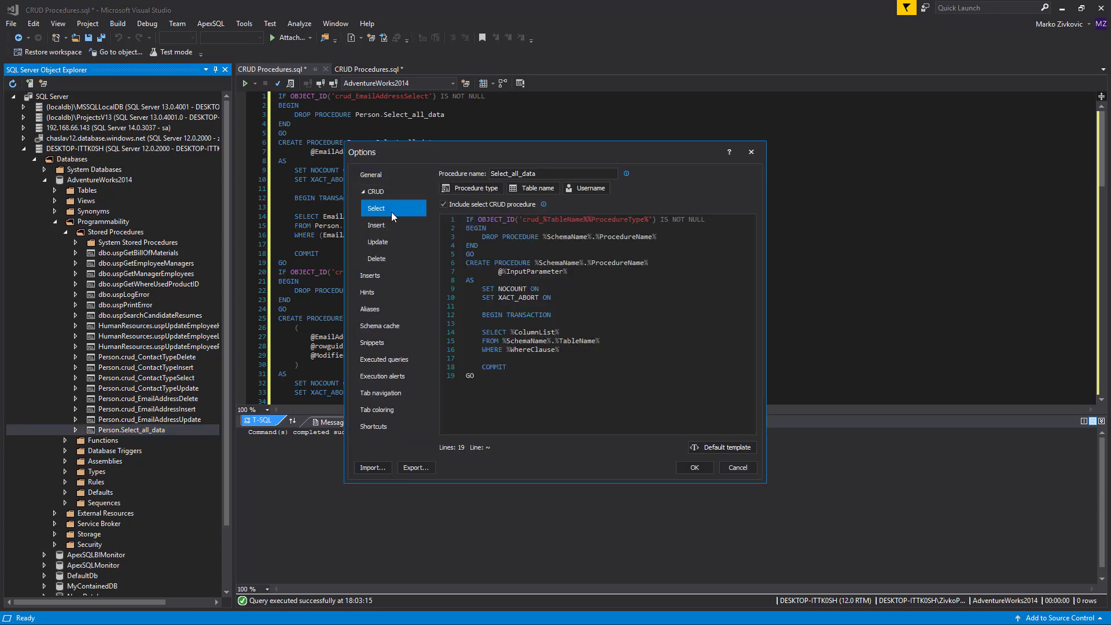
left_click(444, 204)
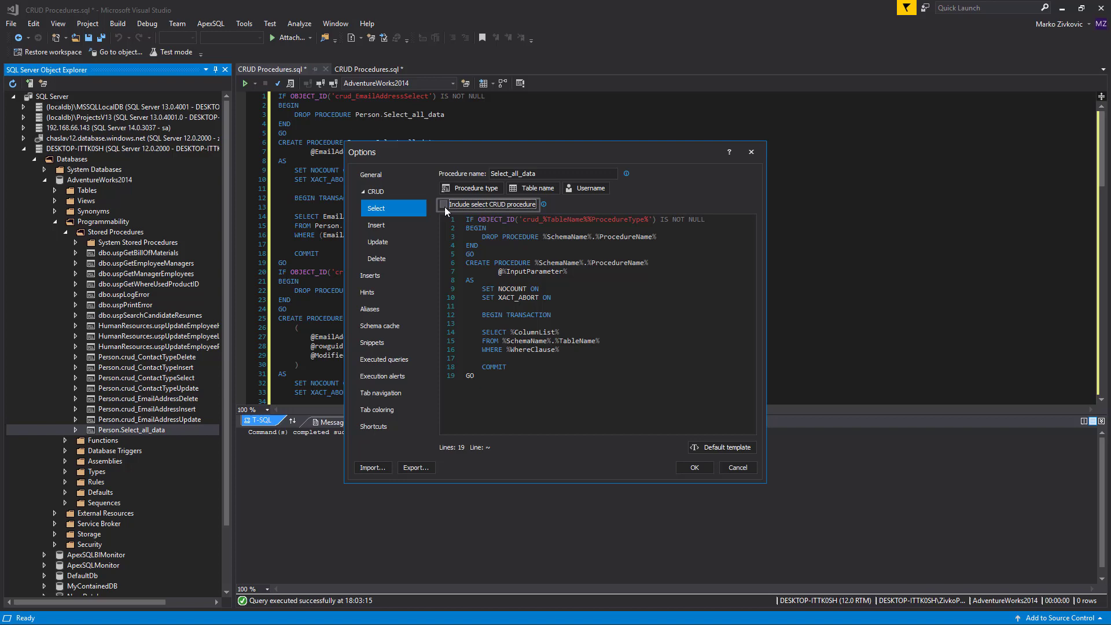
left_click(445, 204)
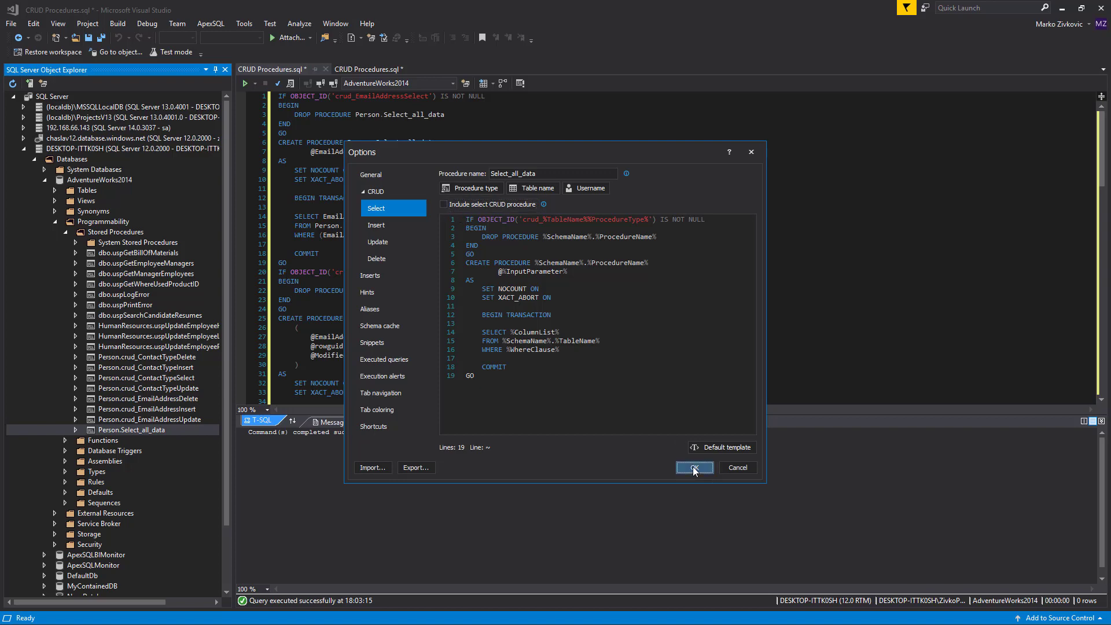
left_click(694, 467)
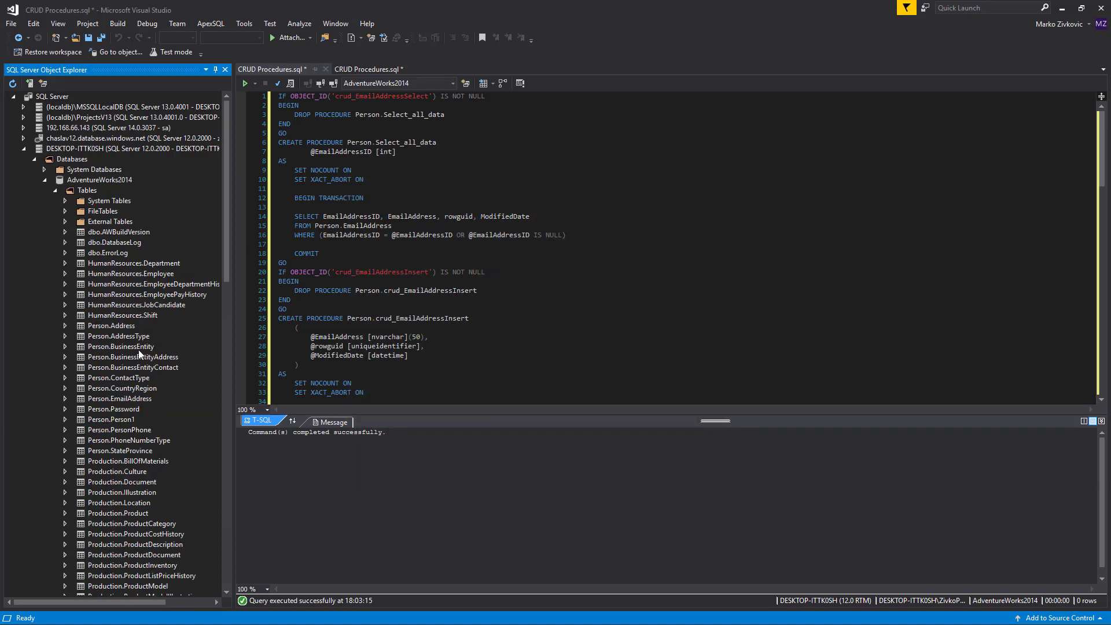
left_click(111, 325)
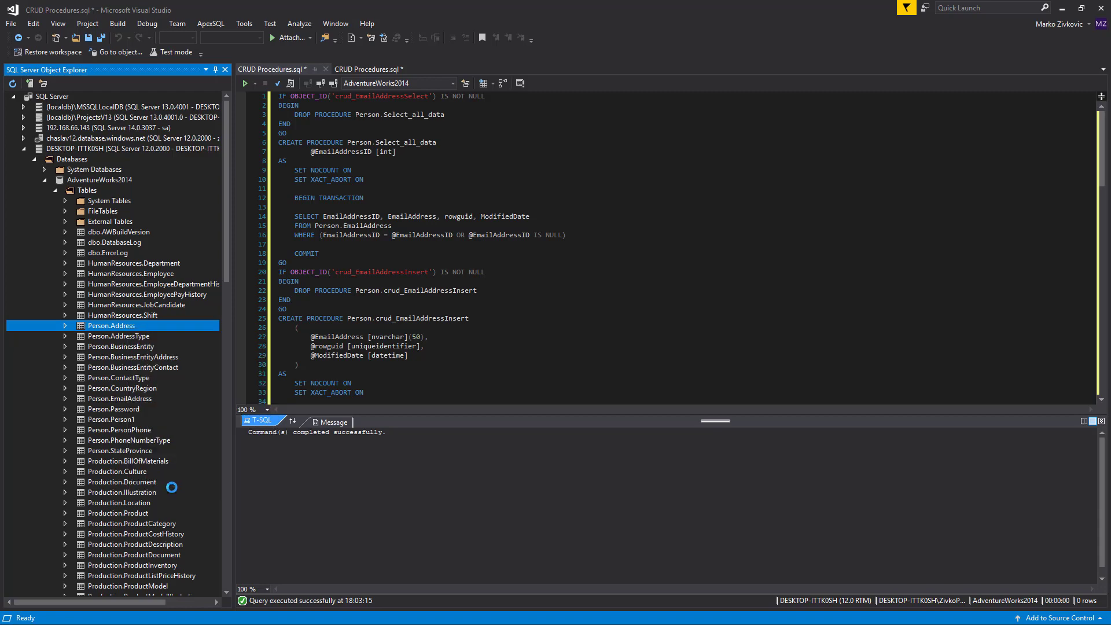